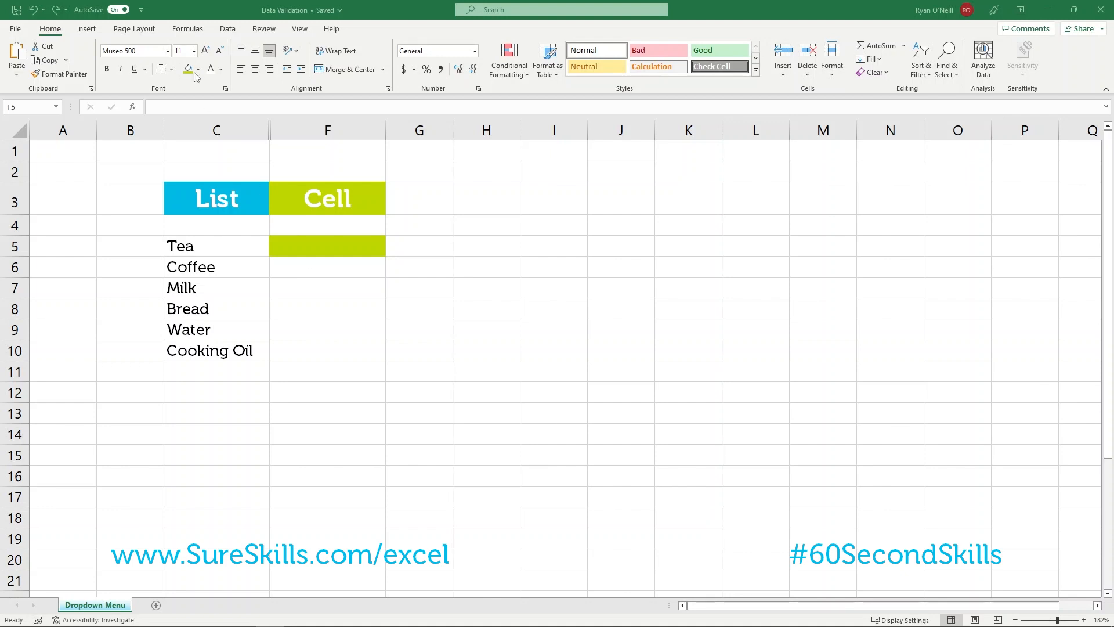
Step: Select target cell F5 and bring up the Data ribbon tools
click(327, 246)
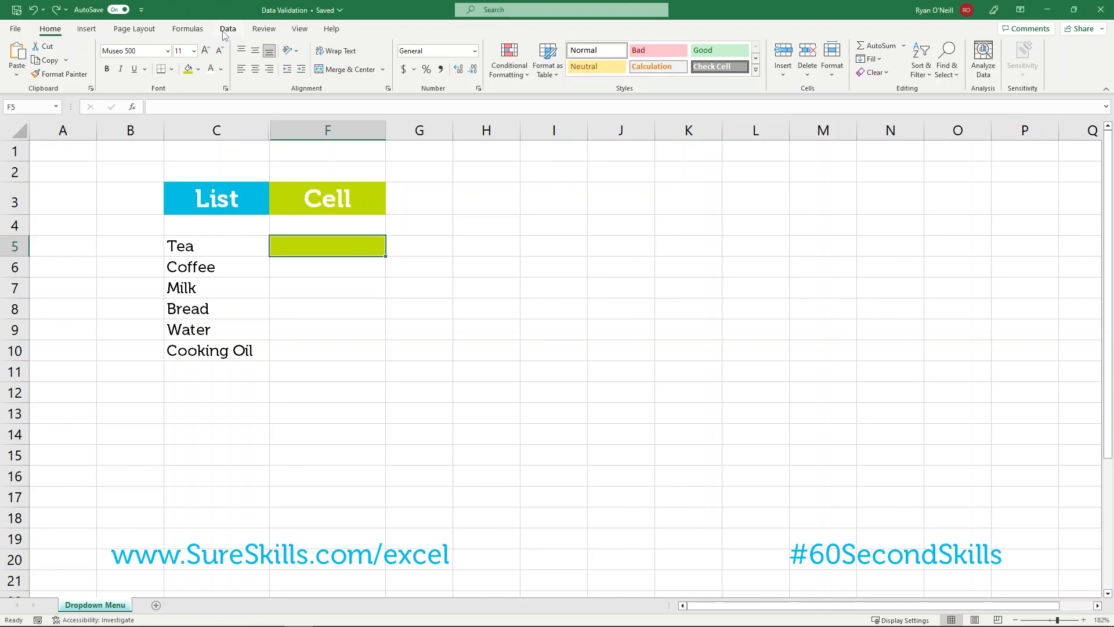
click(228, 29)
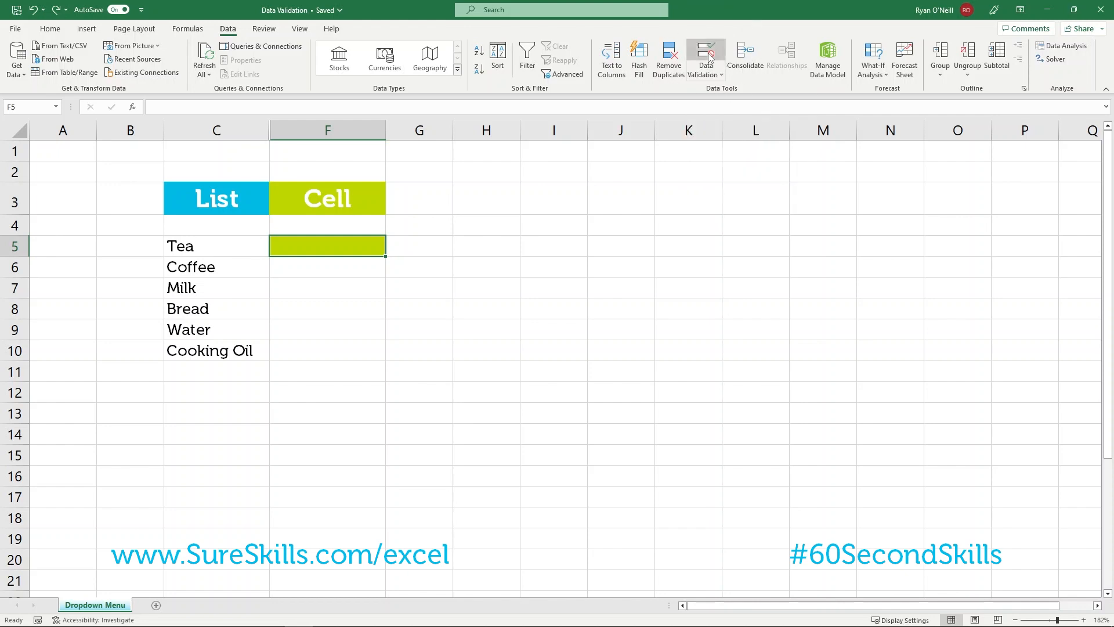
Step: Give F5 List validation sourced from C5:C10, then choose Bread from its dropdown
click(706, 53)
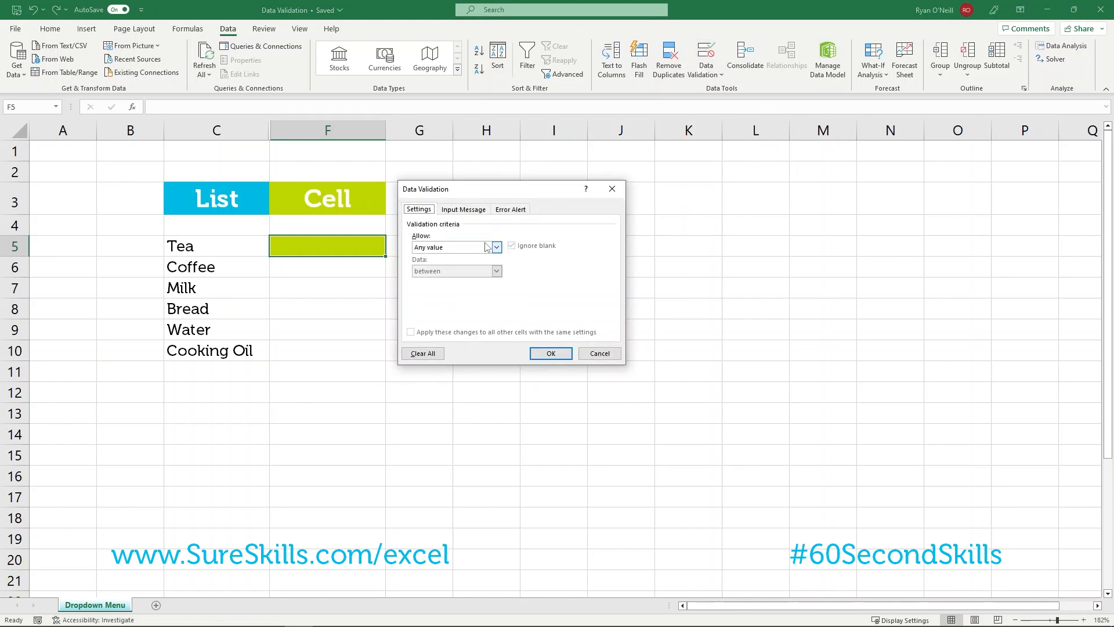
click(496, 246)
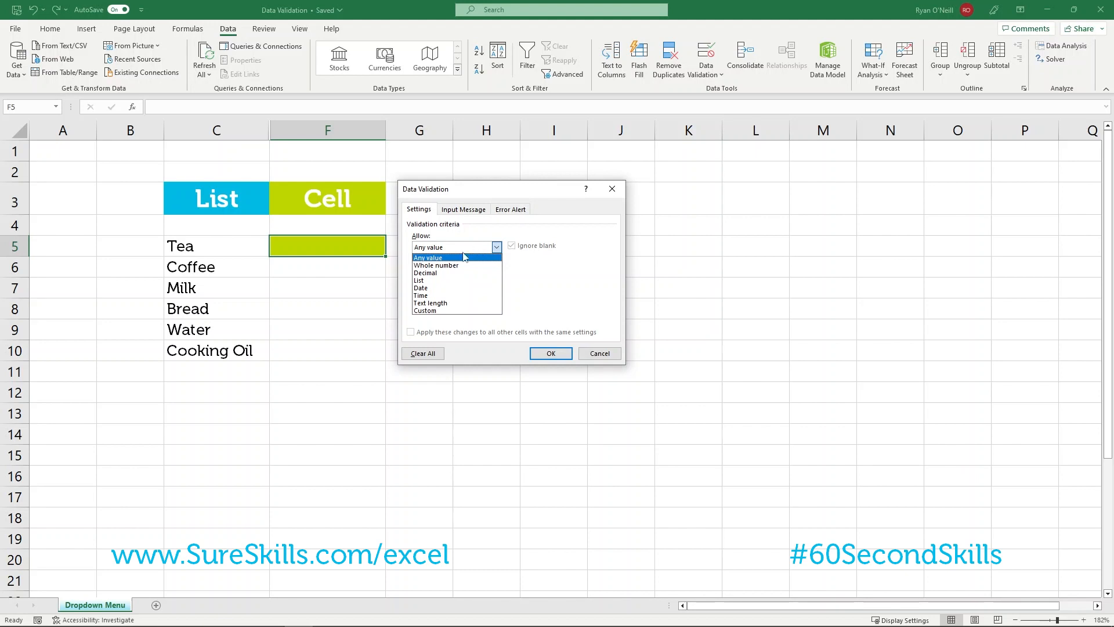
click(419, 280)
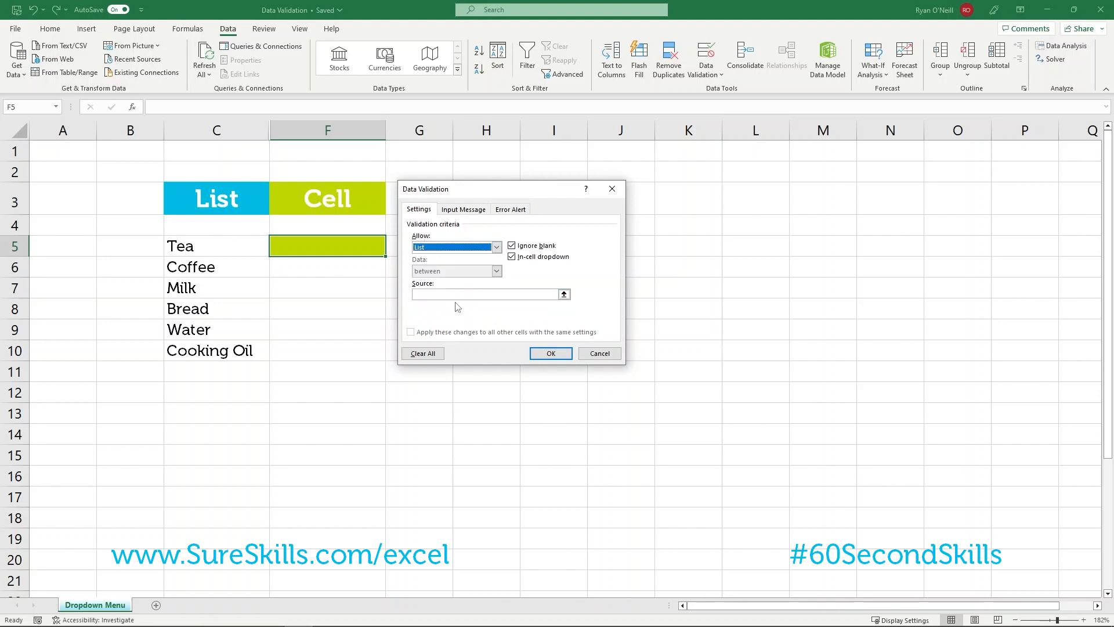
click(483, 294)
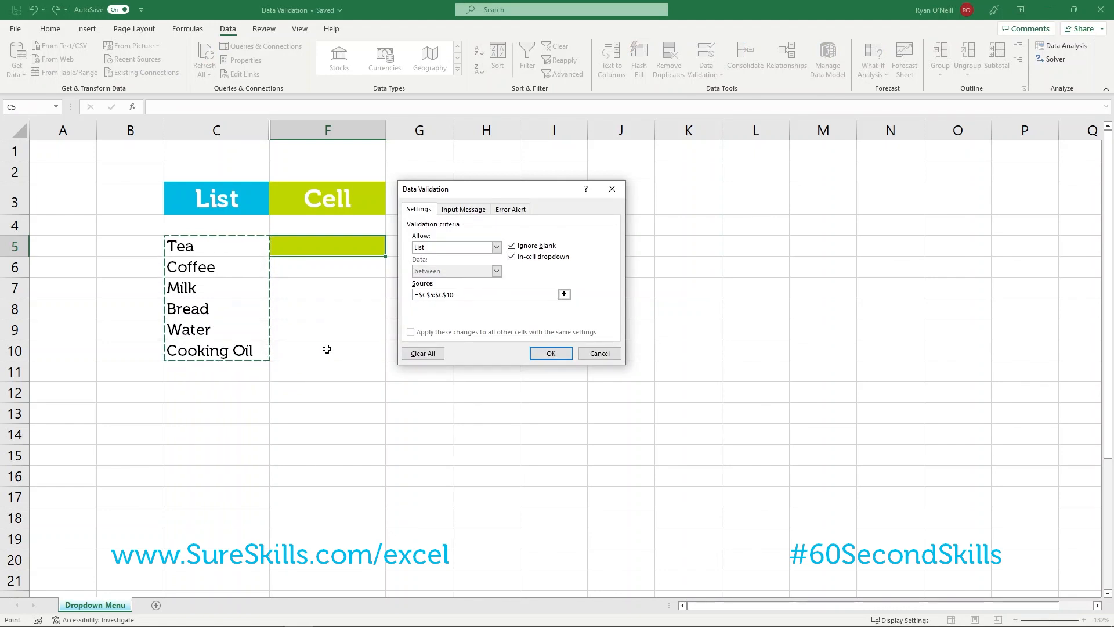
click(550, 353)
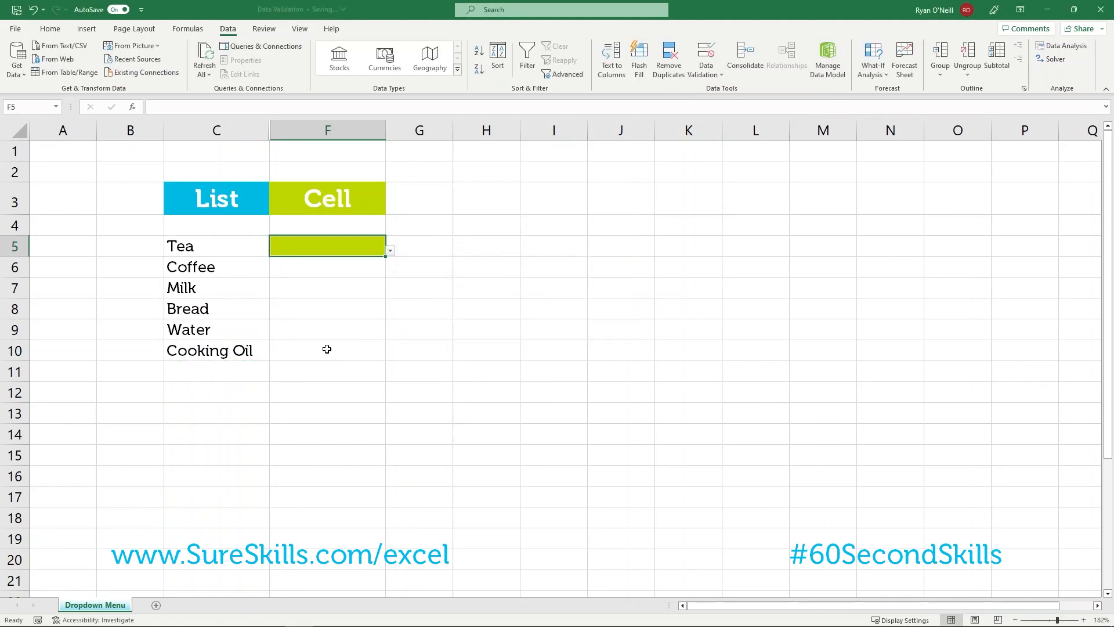
click(389, 250)
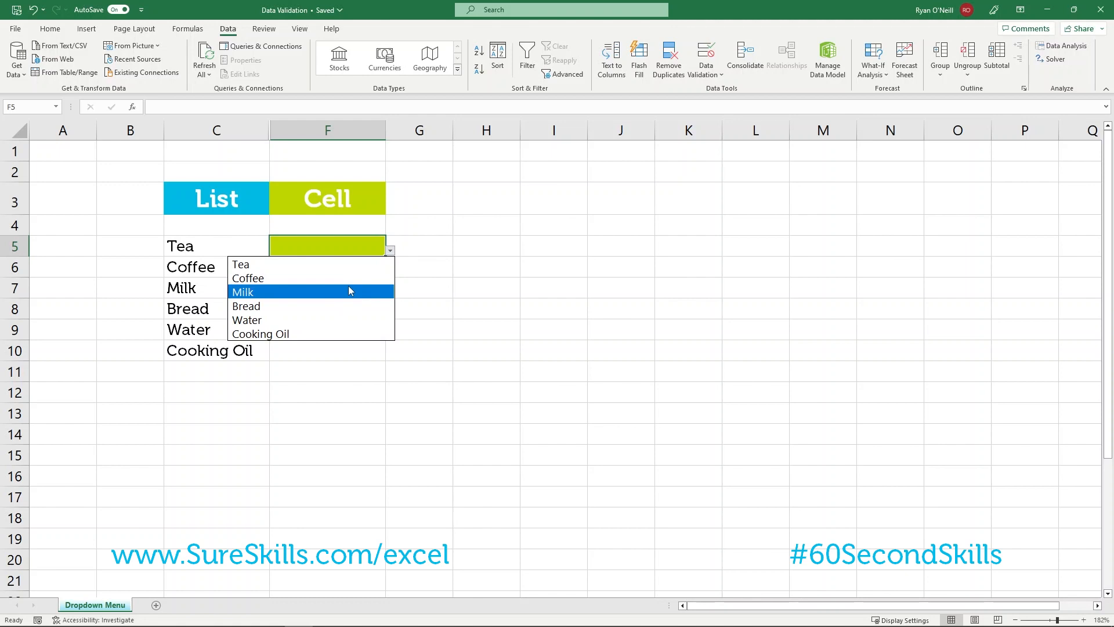
click(246, 306)
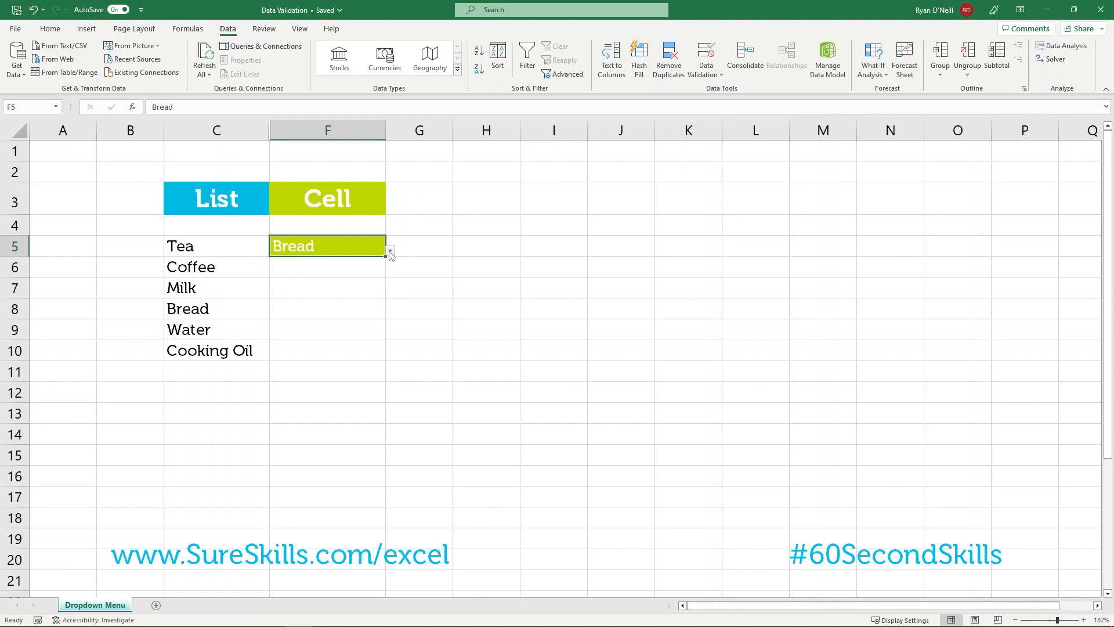